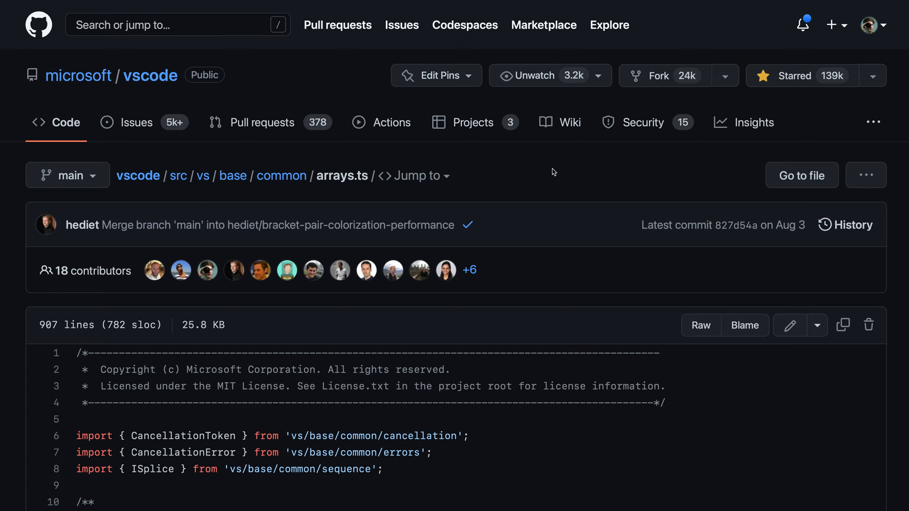
Step: Reach the Public profile settings page via the header avatar menu
{"action": "left_click", "coordinate": [872, 25]}
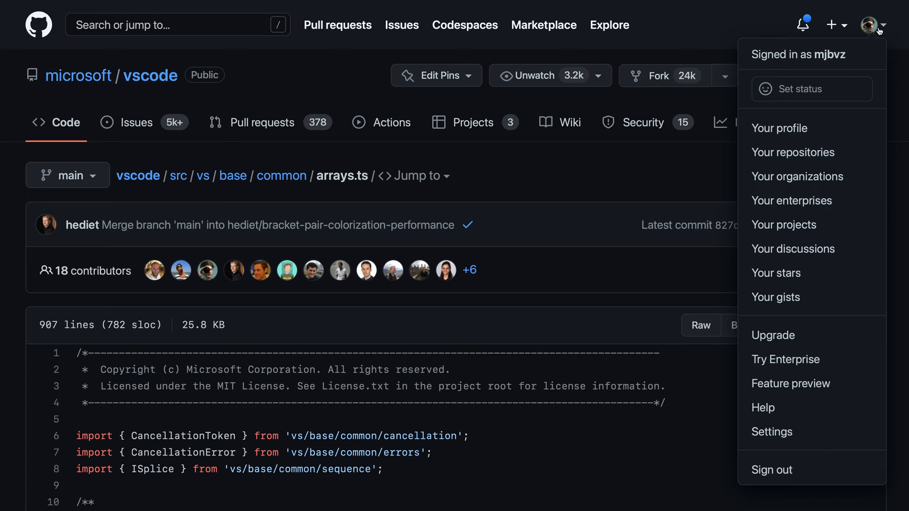
{"action": "mouse_move", "coordinate": [783, 432]}
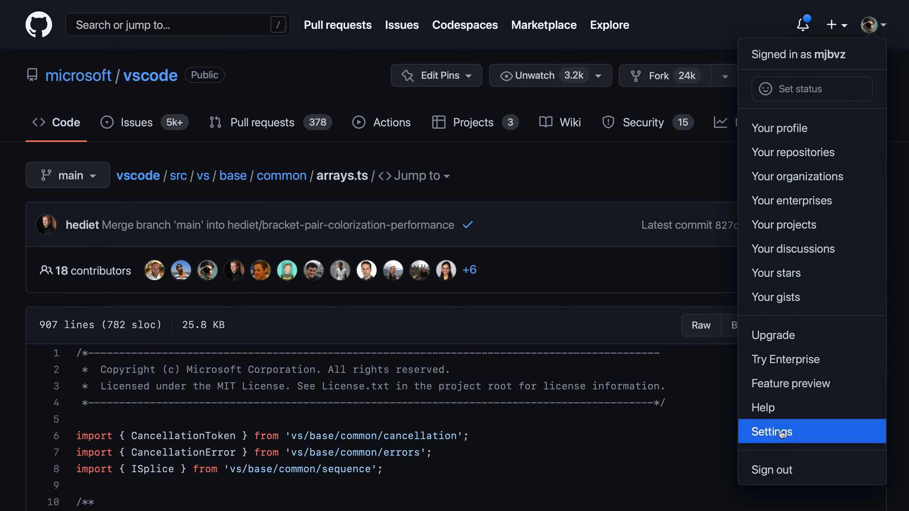
{"action": "left_click", "coordinate": [771, 432]}
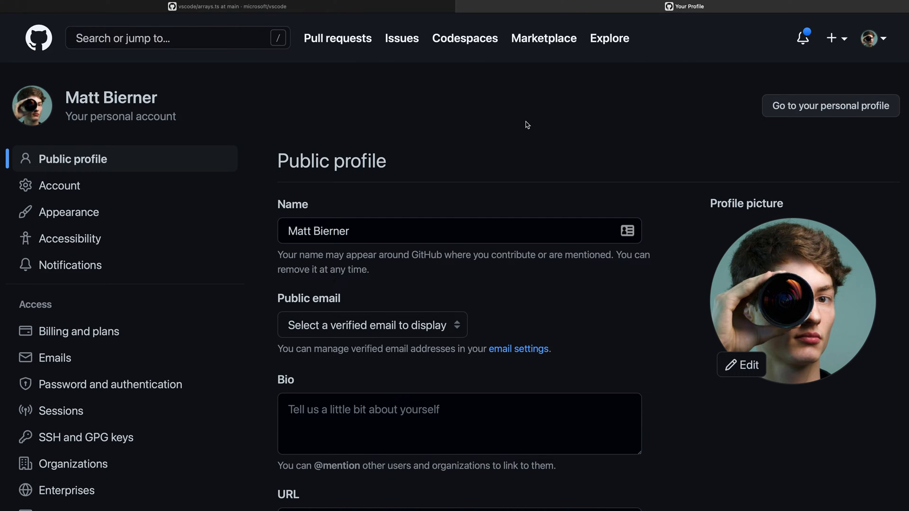
{"action": "scroll", "scroll_direction": "down", "scroll_amount": 3}
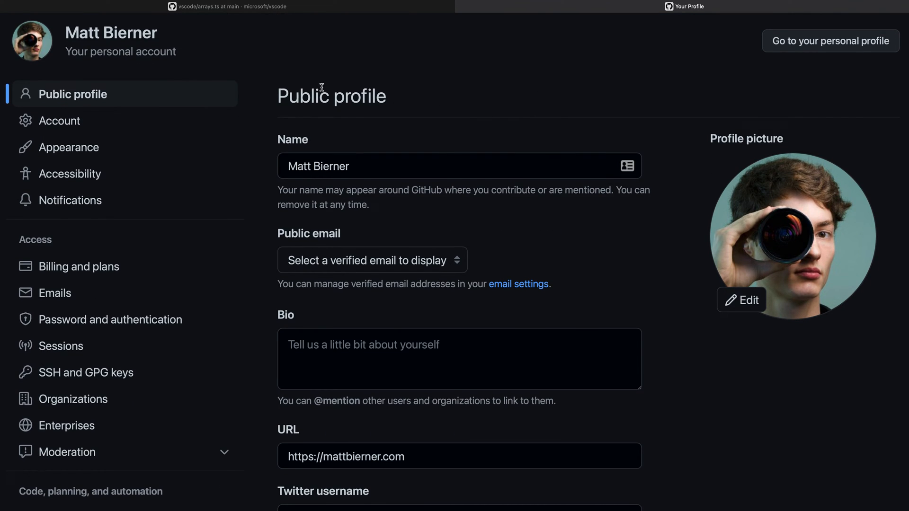
{"action": "mouse_move", "coordinate": [69, 146]}
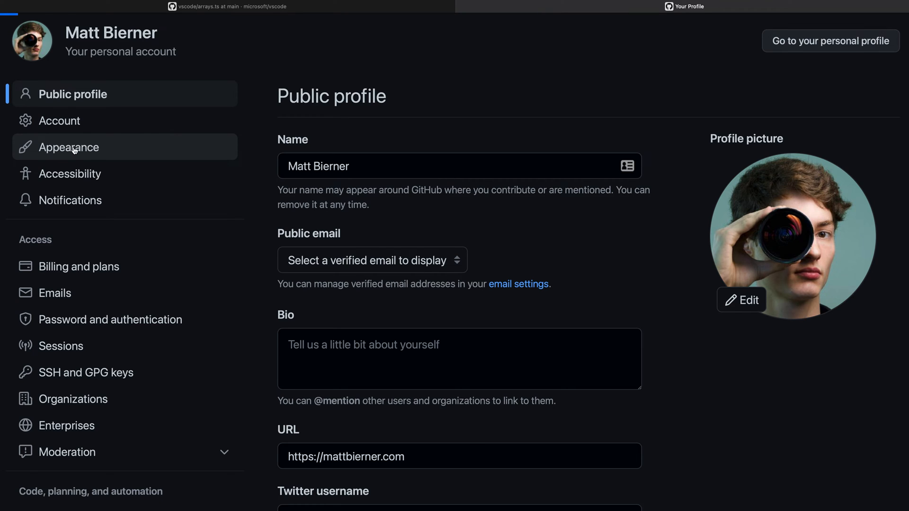
Step: Show the Appearance page's theme cards, with Dark default currently selected
{"action": "left_click", "coordinate": [68, 148]}
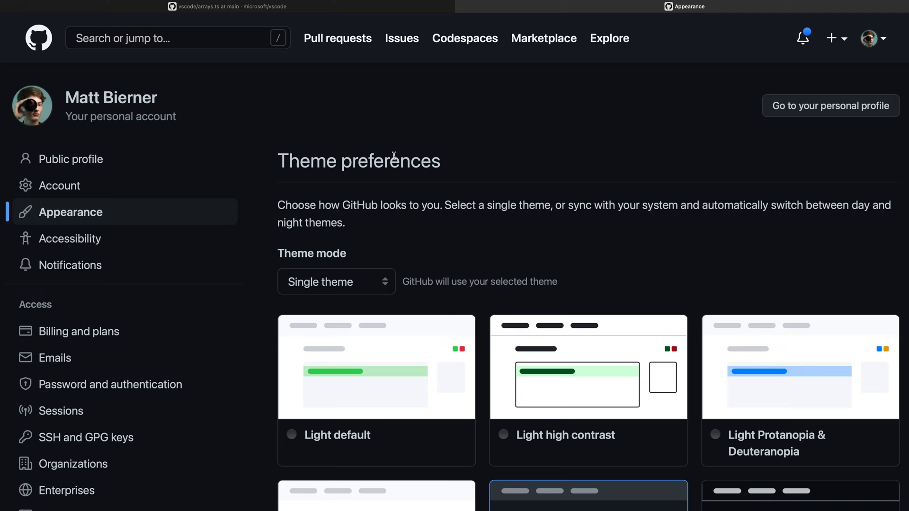
{"action": "scroll", "scroll_direction": "down", "scroll_amount": 3}
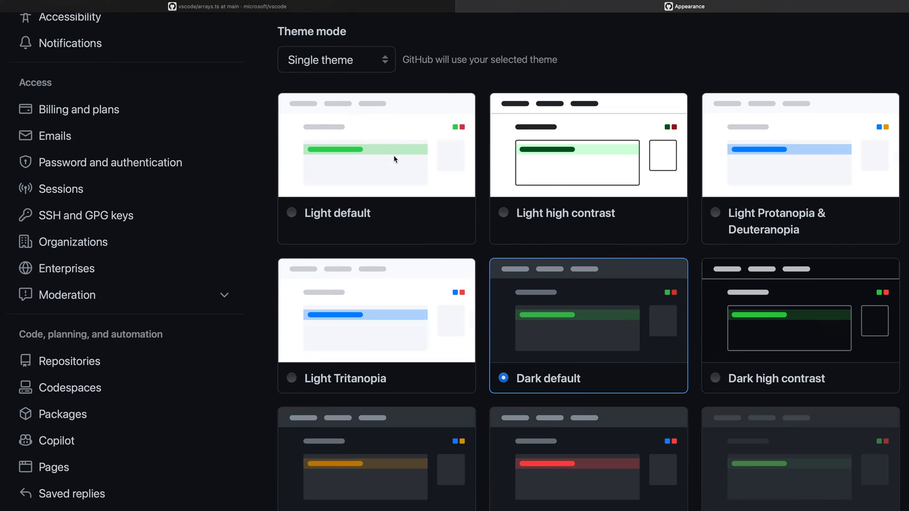
{"action": "scroll", "scroll_direction": "down", "scroll_amount": 3}
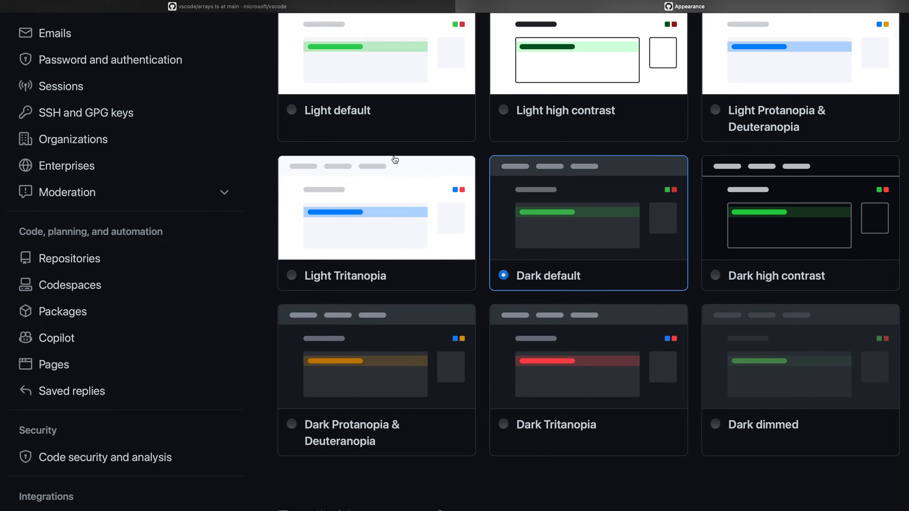
{"action": "mouse_move", "coordinate": [473, 268]}
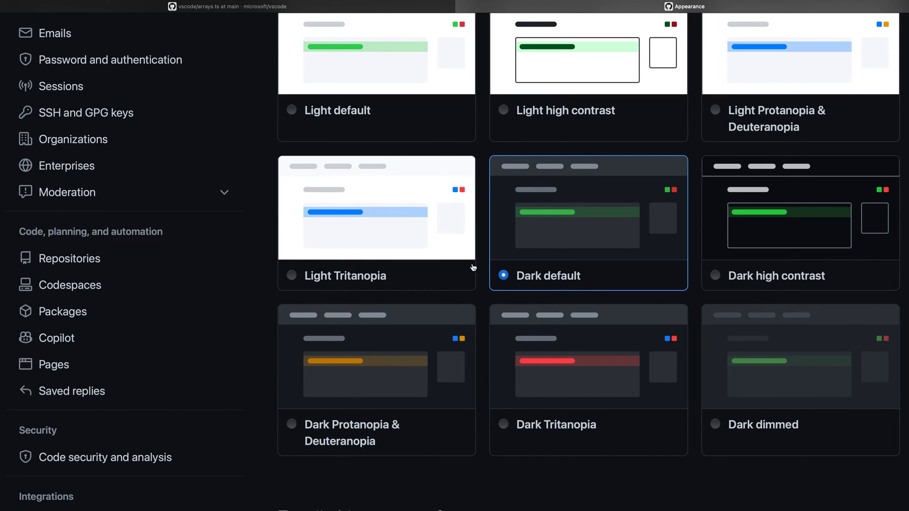
{"action": "scroll", "scroll_direction": "down", "scroll_amount": 3}
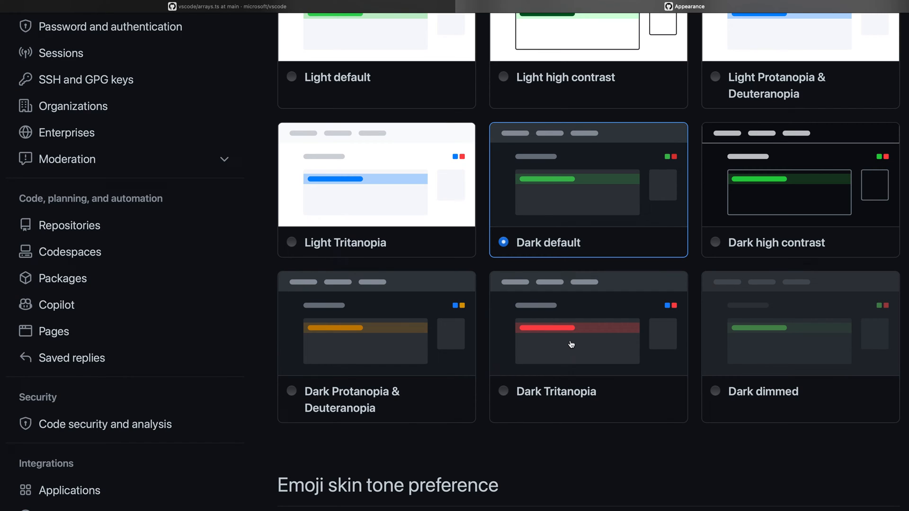
{"action": "mouse_move", "coordinate": [437, 354]}
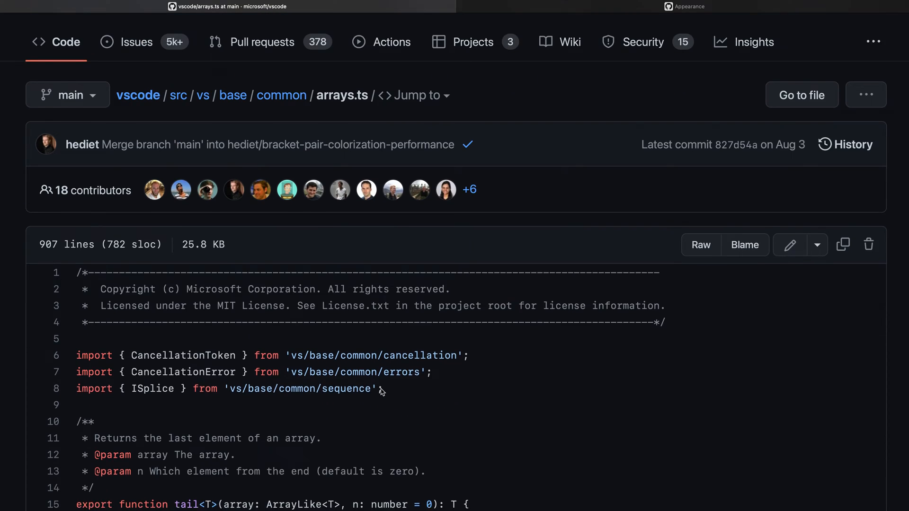
Step: Apply Dark Protanopia & Deuteranopia, check arrays.ts in it, and return to Appearance
{"action": "scroll", "scroll_direction": "down", "scroll_amount": 3}
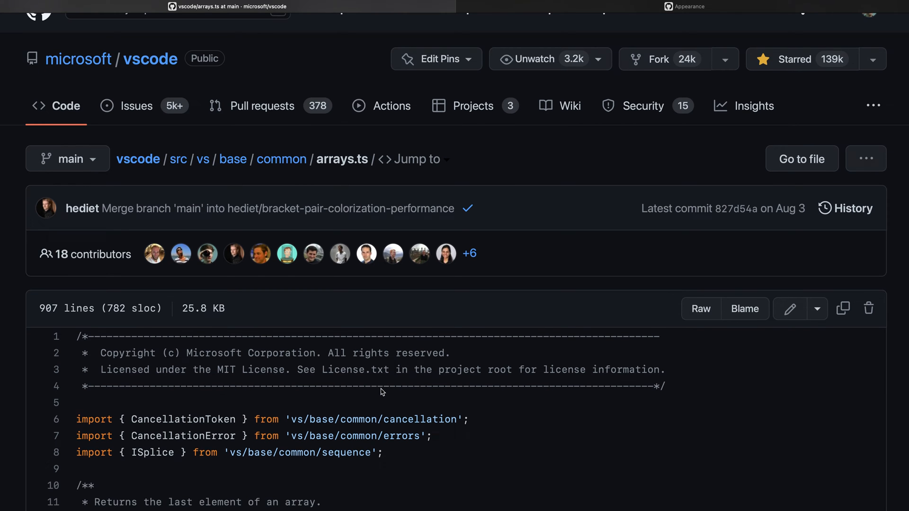
{"action": "scroll", "scroll_direction": "down", "scroll_amount": 3}
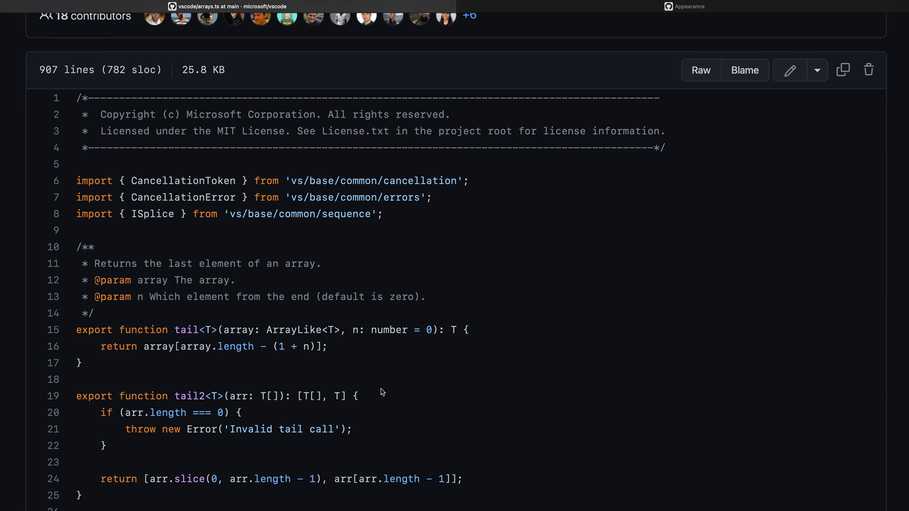
{"action": "left_click", "coordinate": [689, 6]}
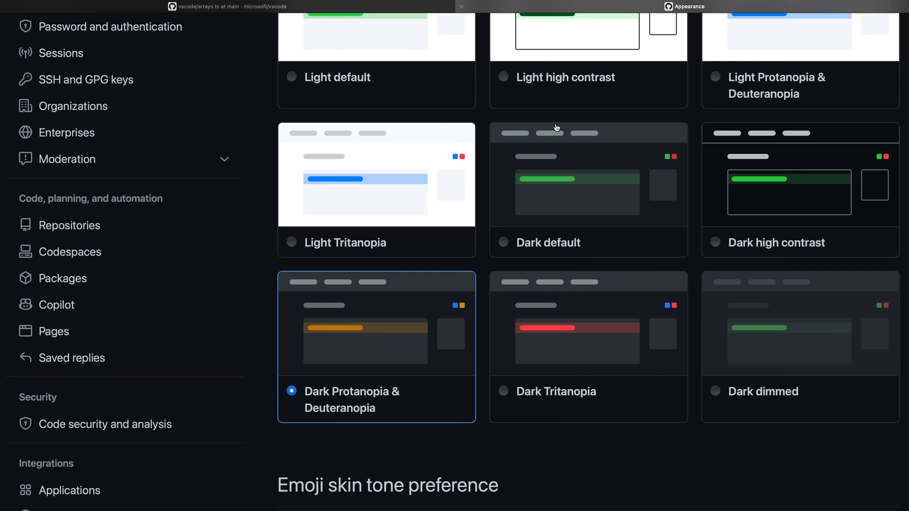
Step: Apply Dark Tritanopia and scroll through the recolored arrays.ts code
{"action": "scroll", "scroll_direction": "down", "scroll_amount": 3}
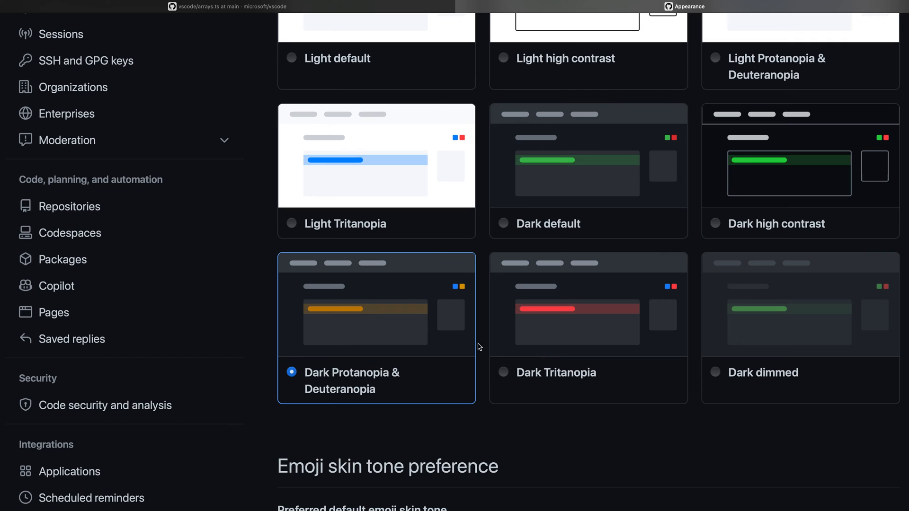
{"action": "mouse_move", "coordinate": [503, 378]}
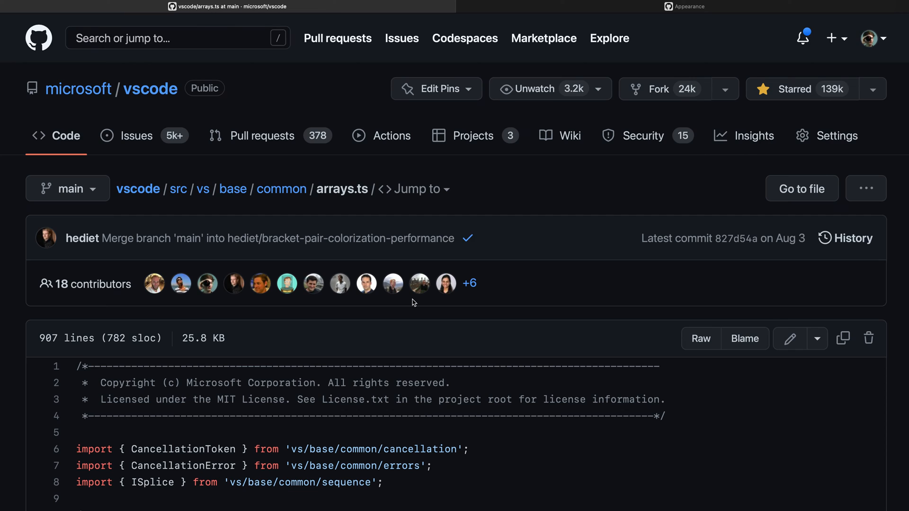
{"action": "scroll", "scroll_direction": "down", "scroll_amount": 3}
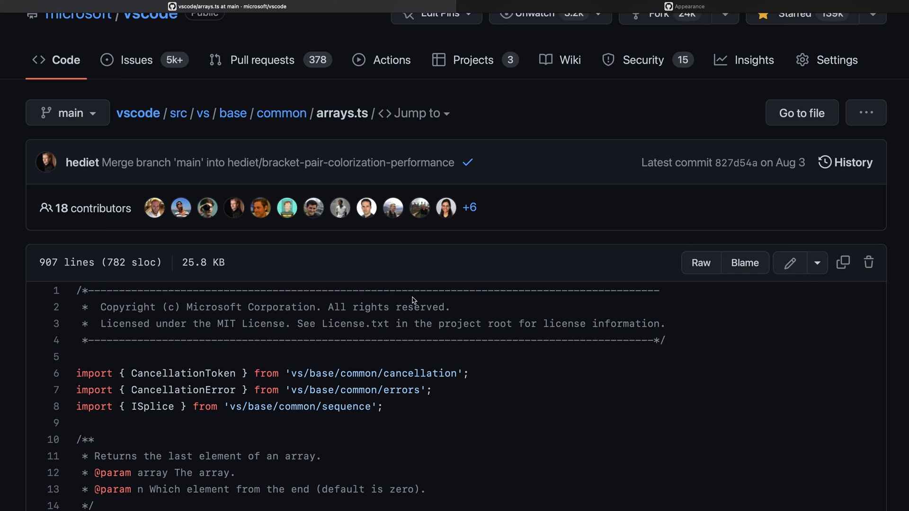
{"action": "mouse_move", "coordinate": [633, 11]}
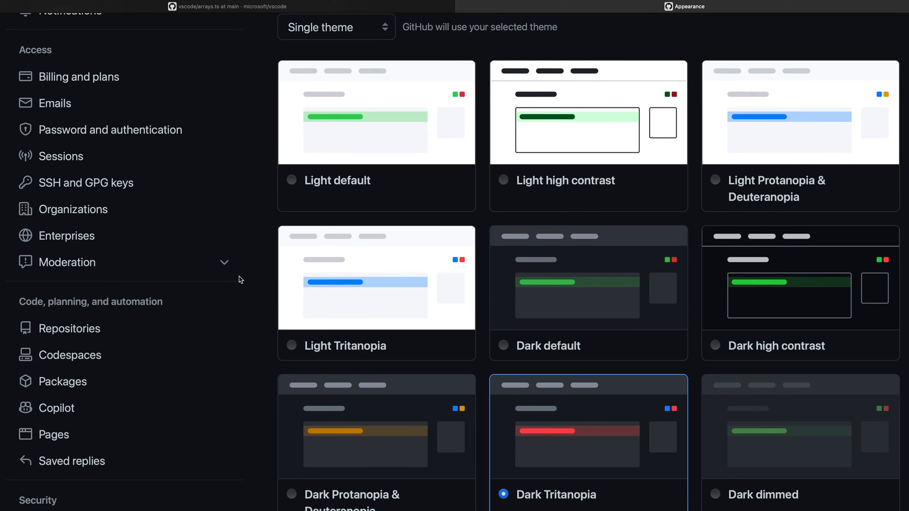
{"action": "mouse_move", "coordinate": [743, 216]}
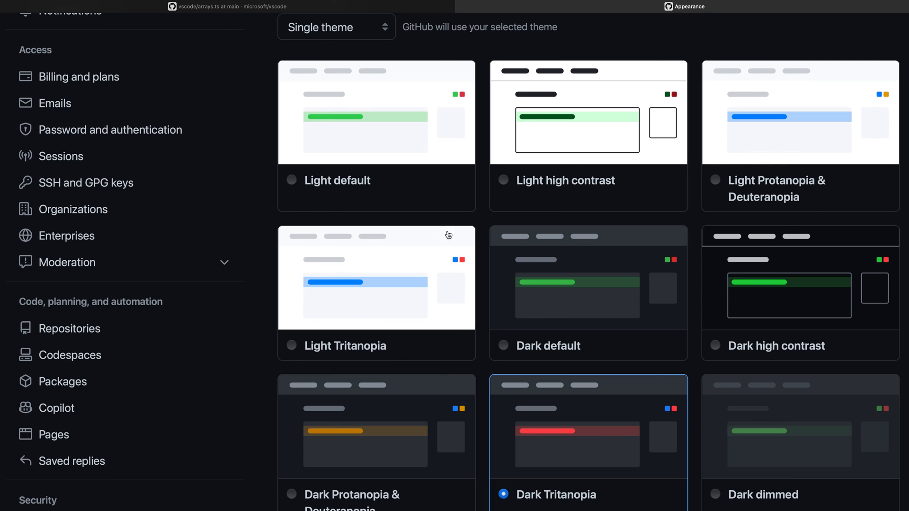
{"action": "mouse_move", "coordinate": [445, 297]}
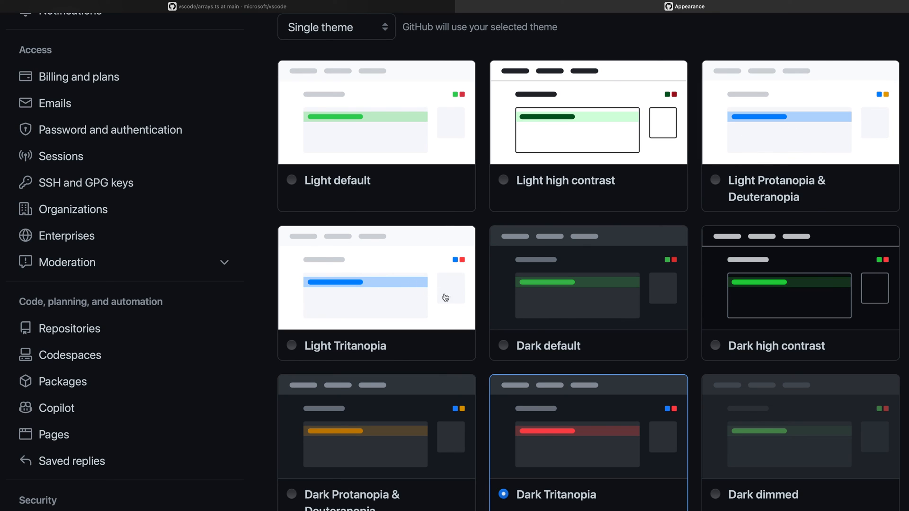
{"action": "mouse_move", "coordinate": [239, 354]}
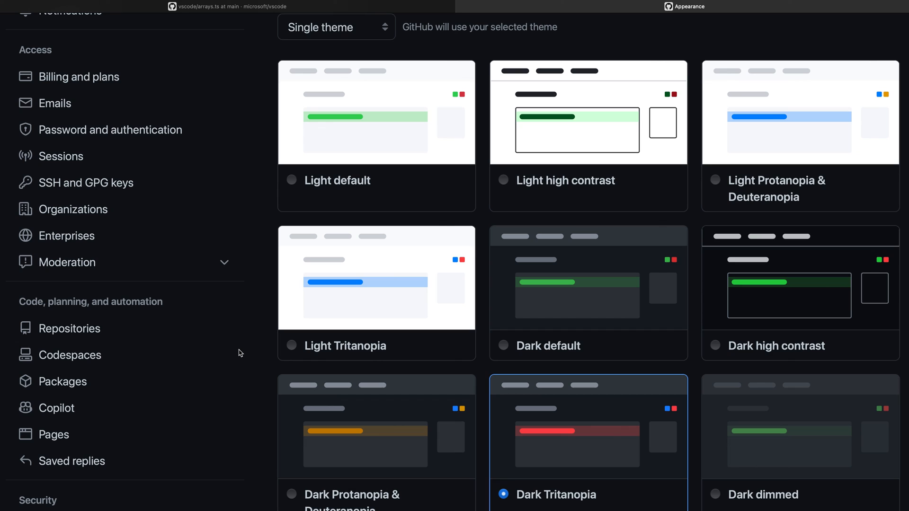